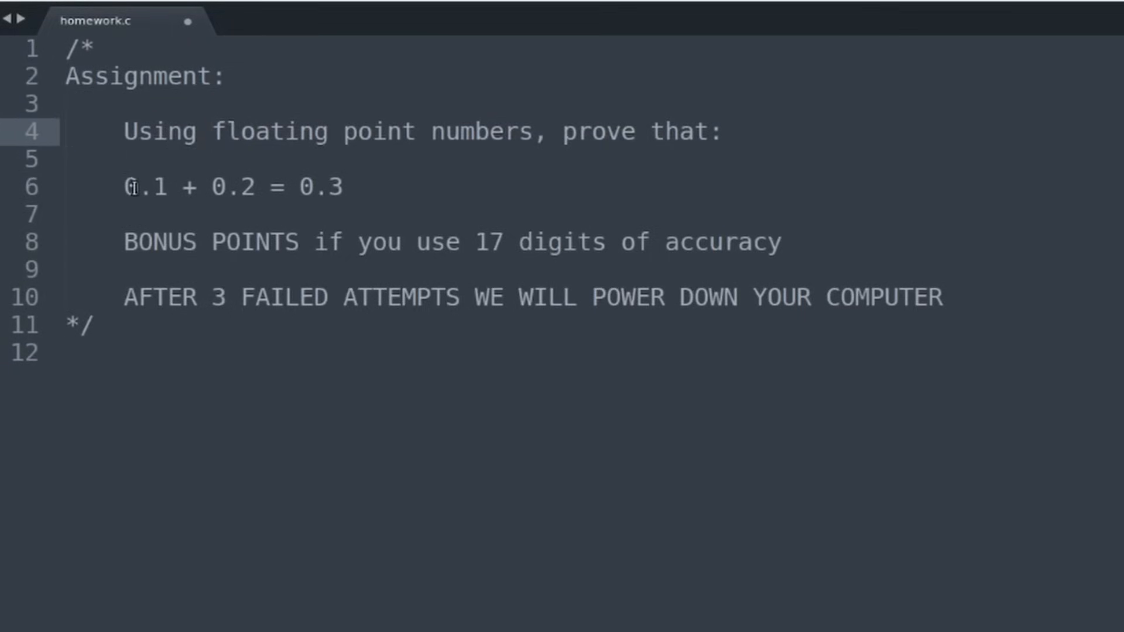
Write #include <stdio.h> and the int main(int argc, char **argv) signature
{"action": "double_click", "coordinate": [232, 188]}
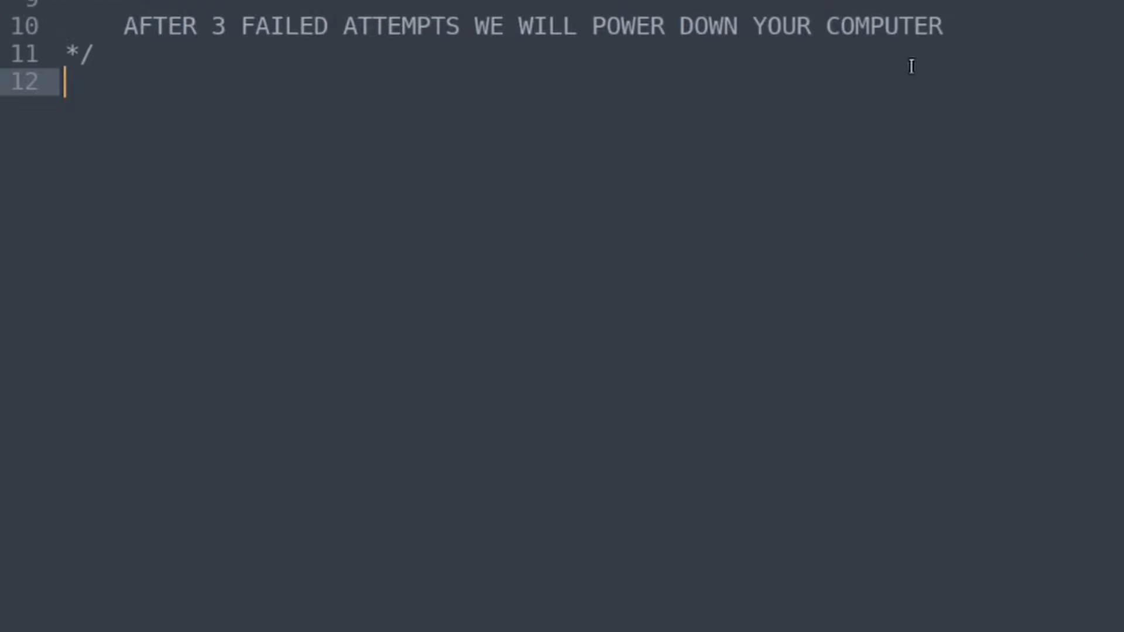
{"action": "type", "text": "#include <>"}
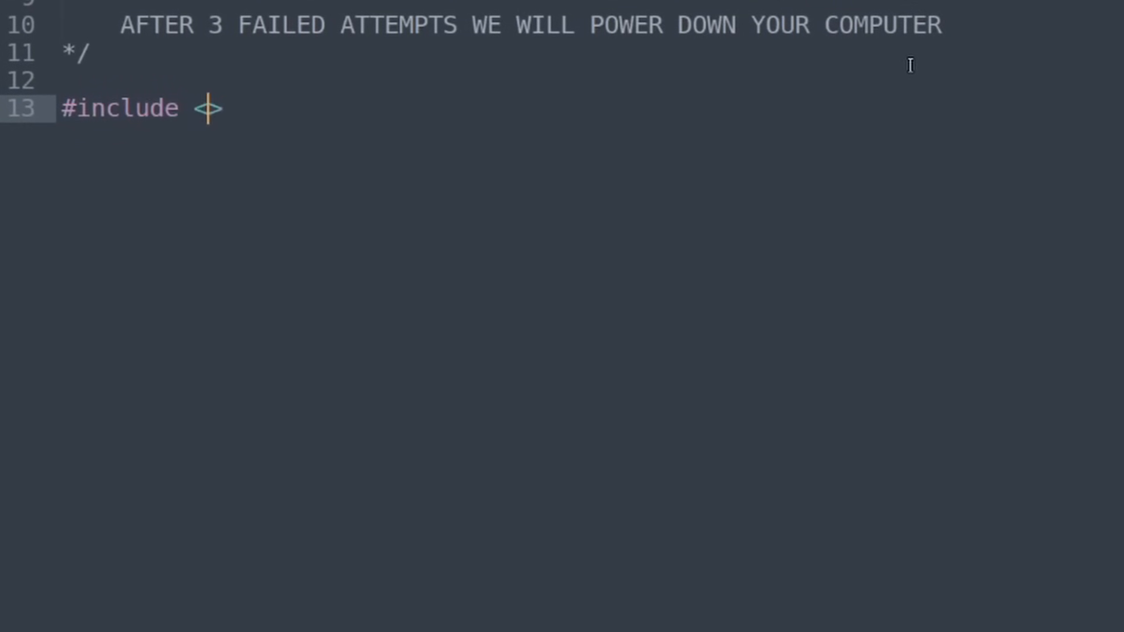
{"action": "type", "text": "<stdio.h>"}
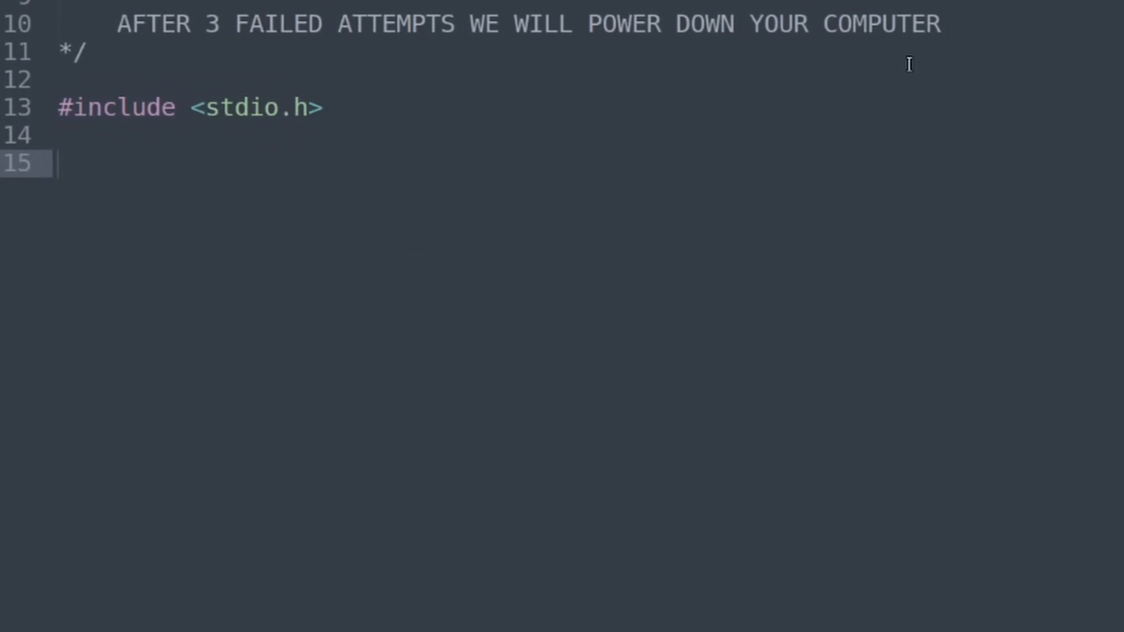
{"action": "type", "text": "int main(int ar"}
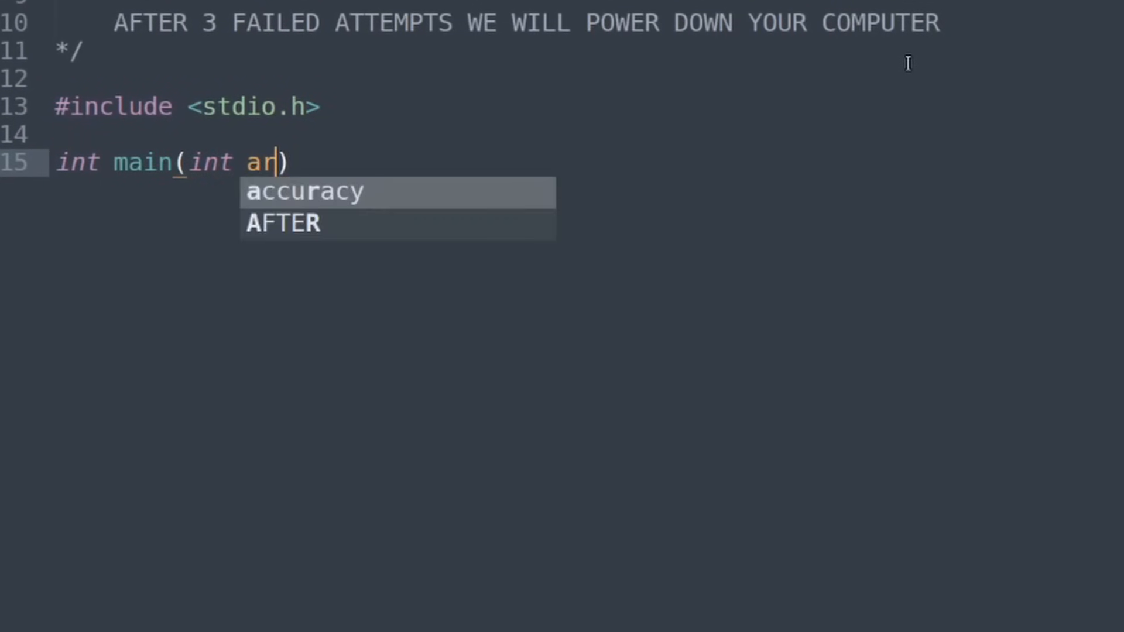
{"action": "type", "text": "gc, char **argv"}
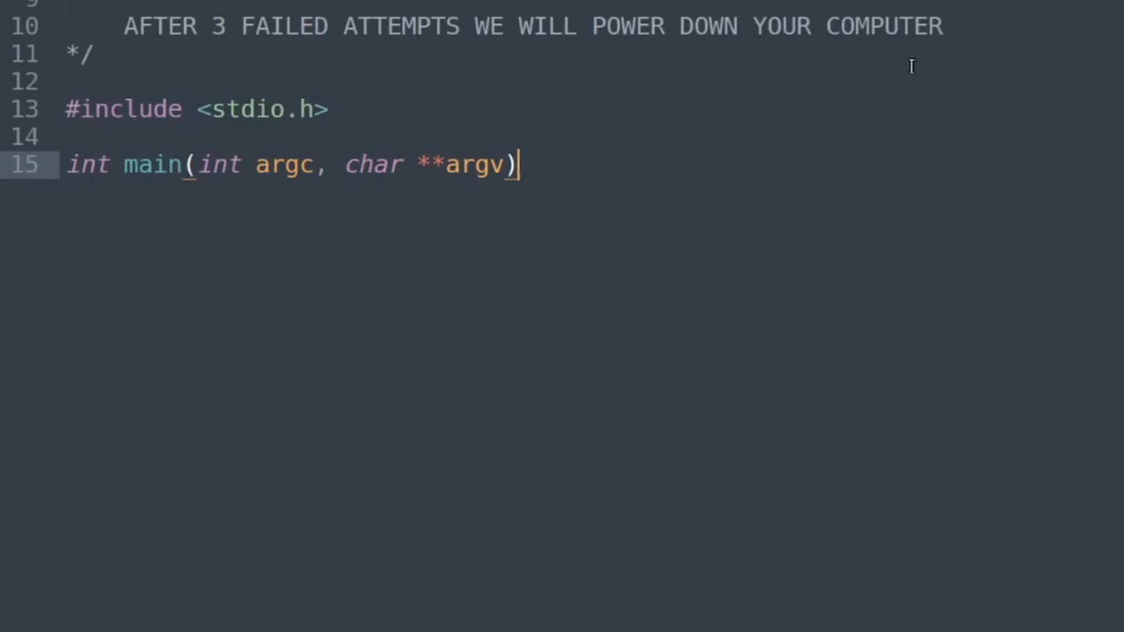
Add float a = 0.1, float b = 0.2 and a printf of their sum in main
{"action": "type", "text": "pr"}
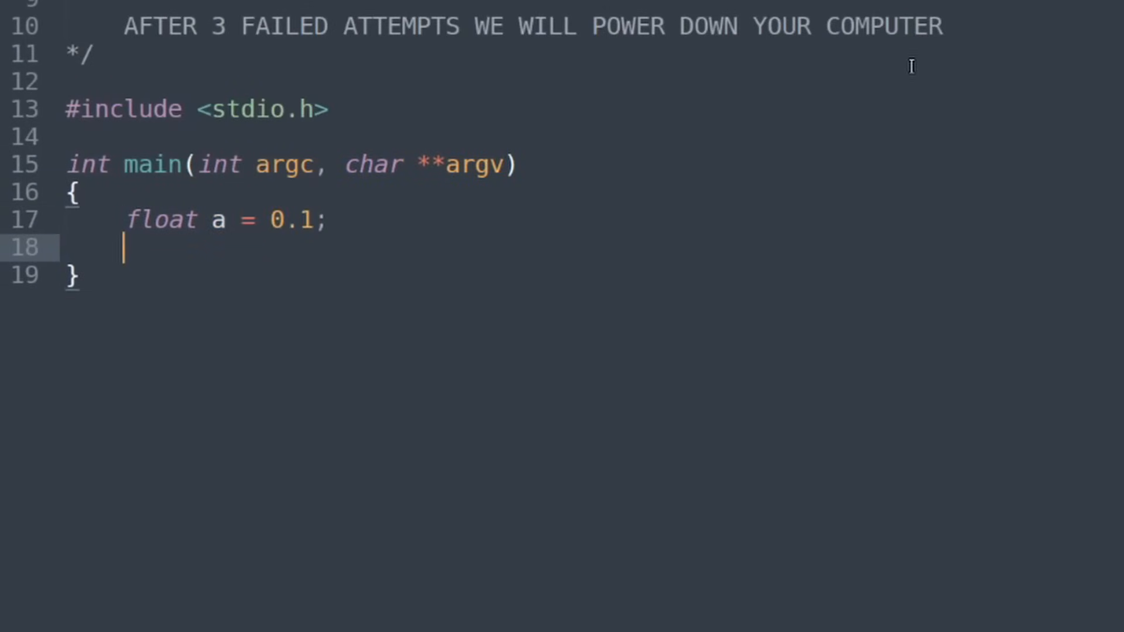
{"action": "type", "text": "float b = 0.2;"}
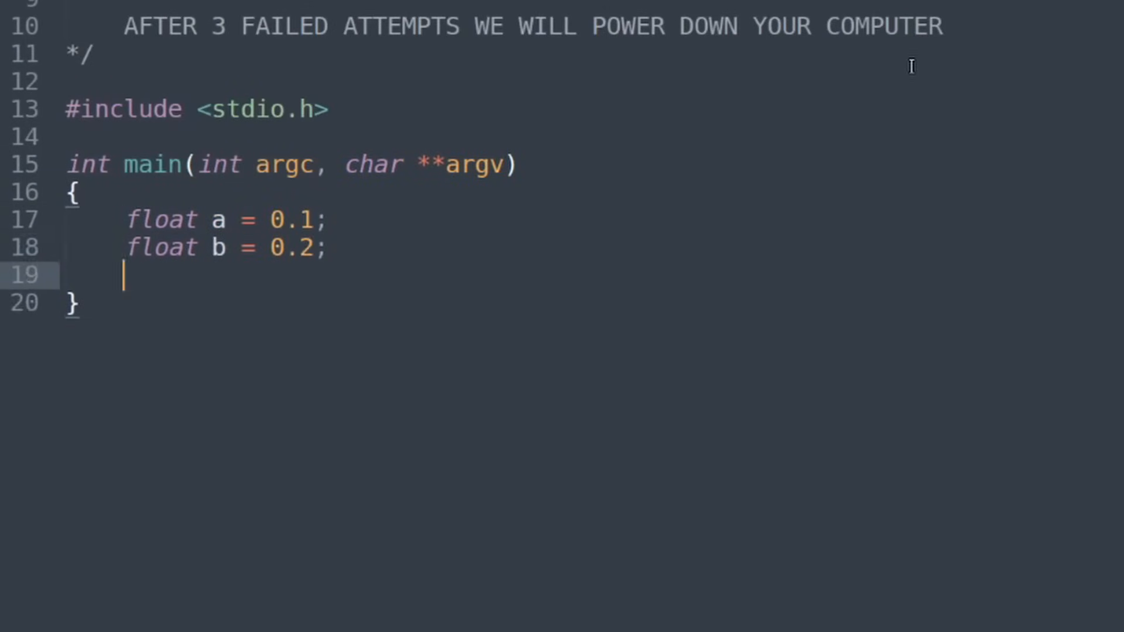
{"action": "type", "text": "printf(\"%d\")"}
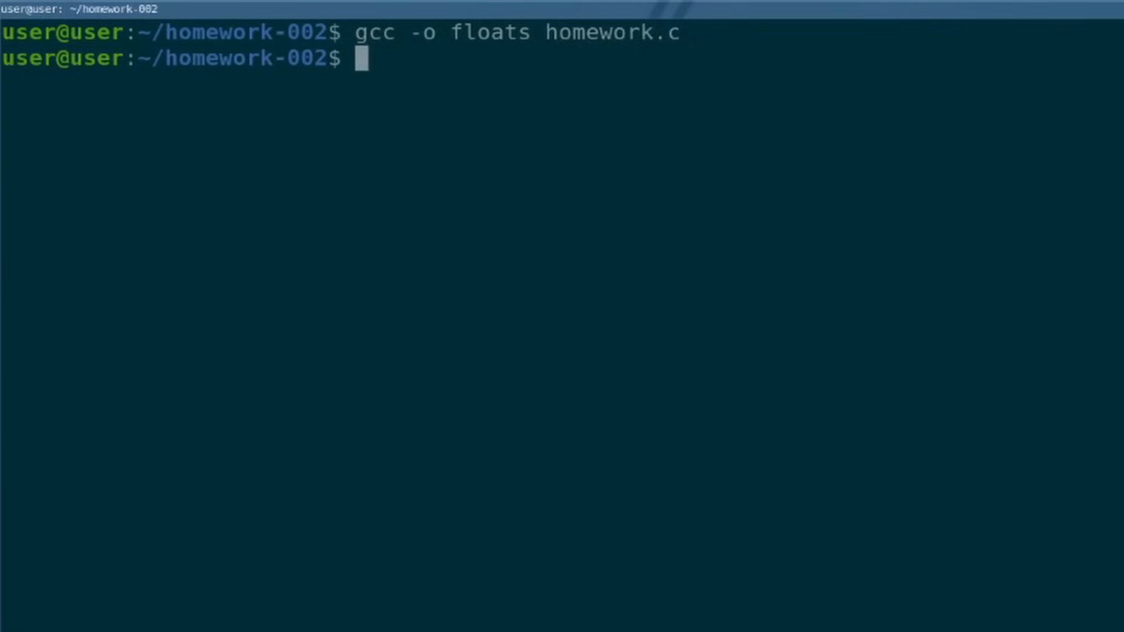
Run ./floats to print the sum, then begin a python command
{"action": "type", "text": "./floats"}
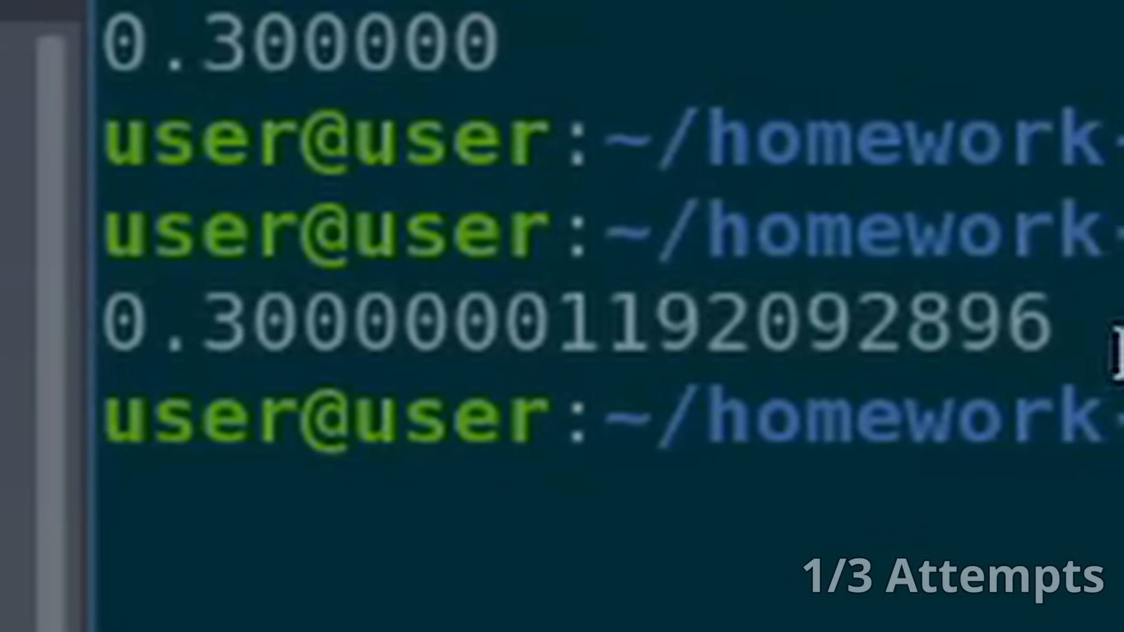
{"action": "type", "text": "pytho"}
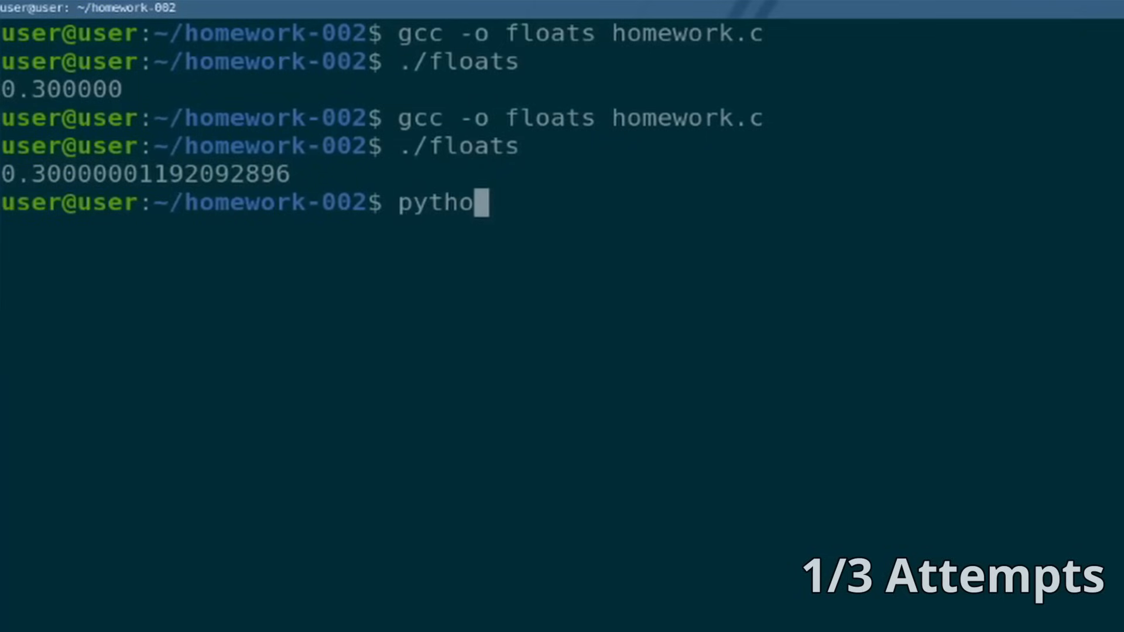